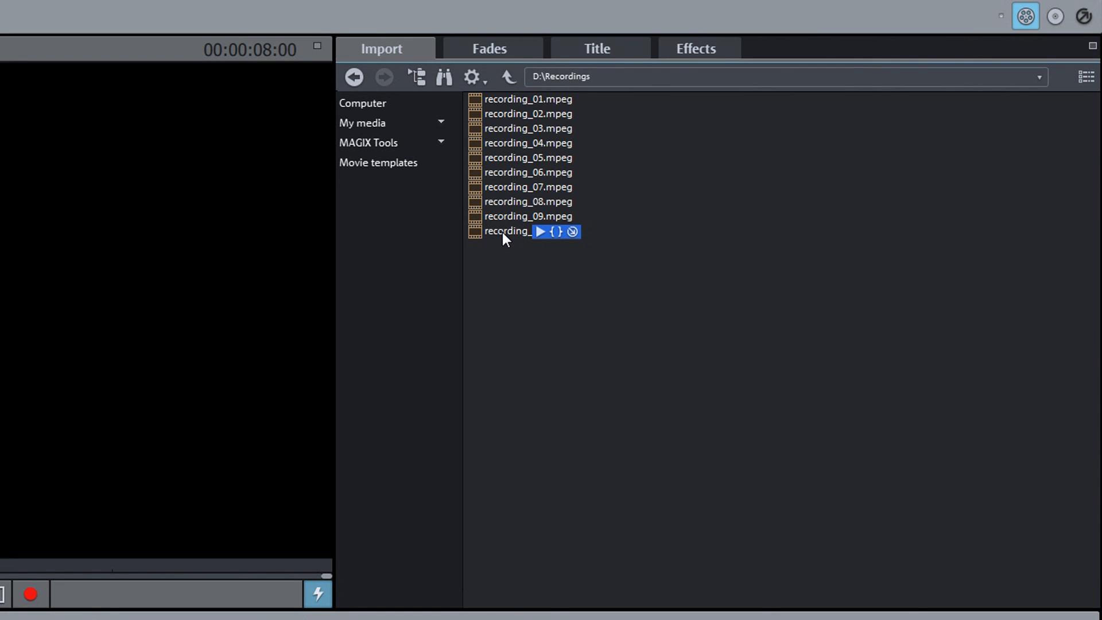
{"action": "mouse_move", "coordinate": [513, 238]}
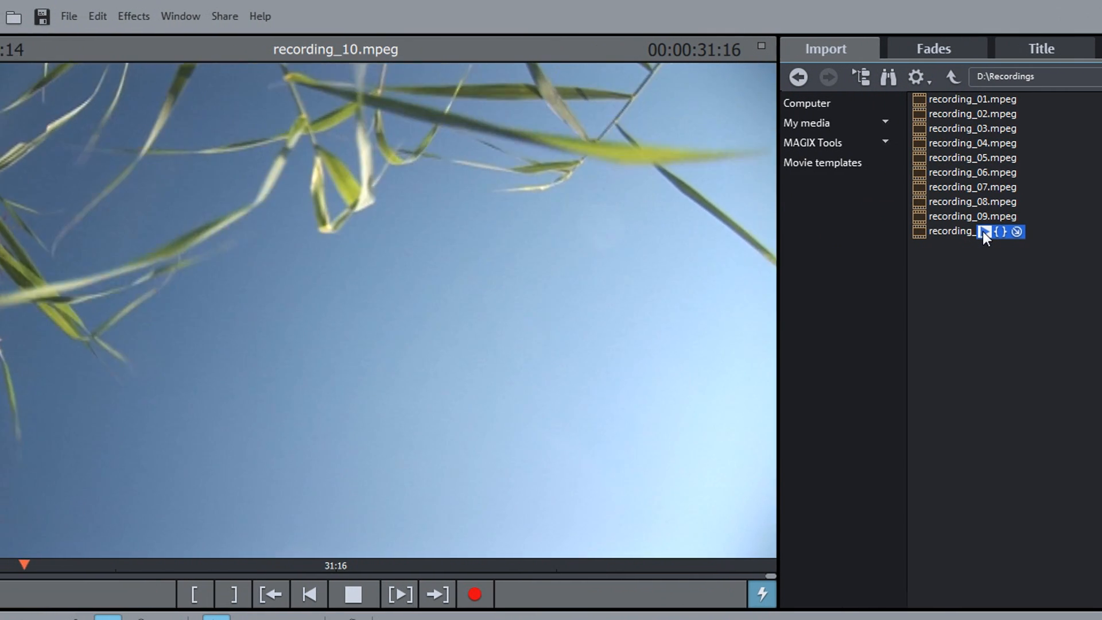
Step: Pause the recording_10.mpeg preview partway through the clip
{"action": "left_click", "coordinate": [353, 595]}
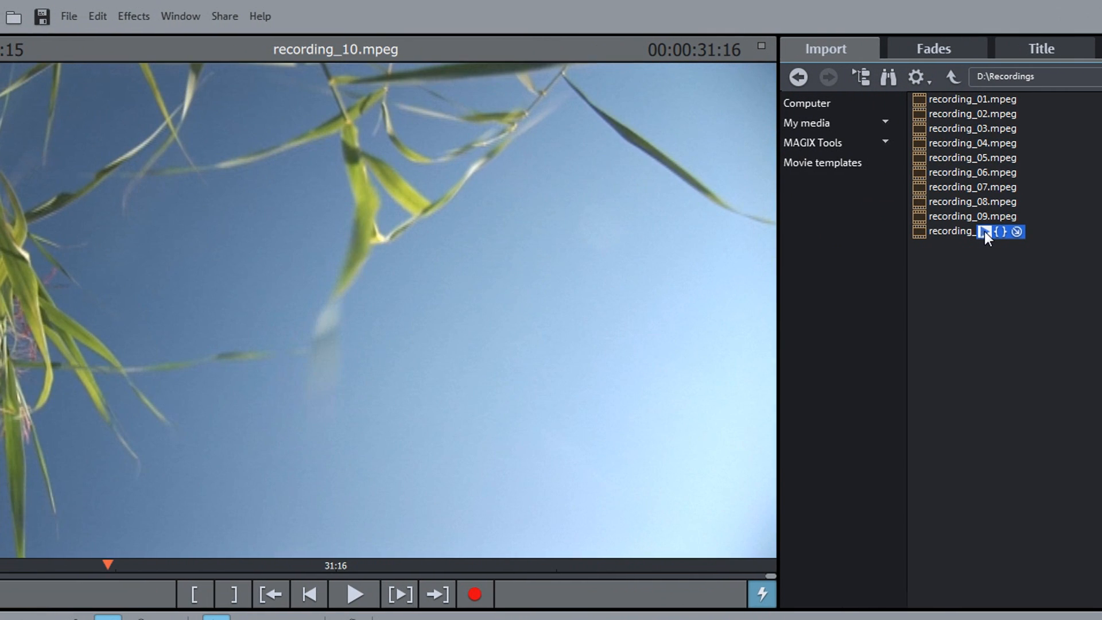
{"action": "mouse_move", "coordinate": [1015, 232]}
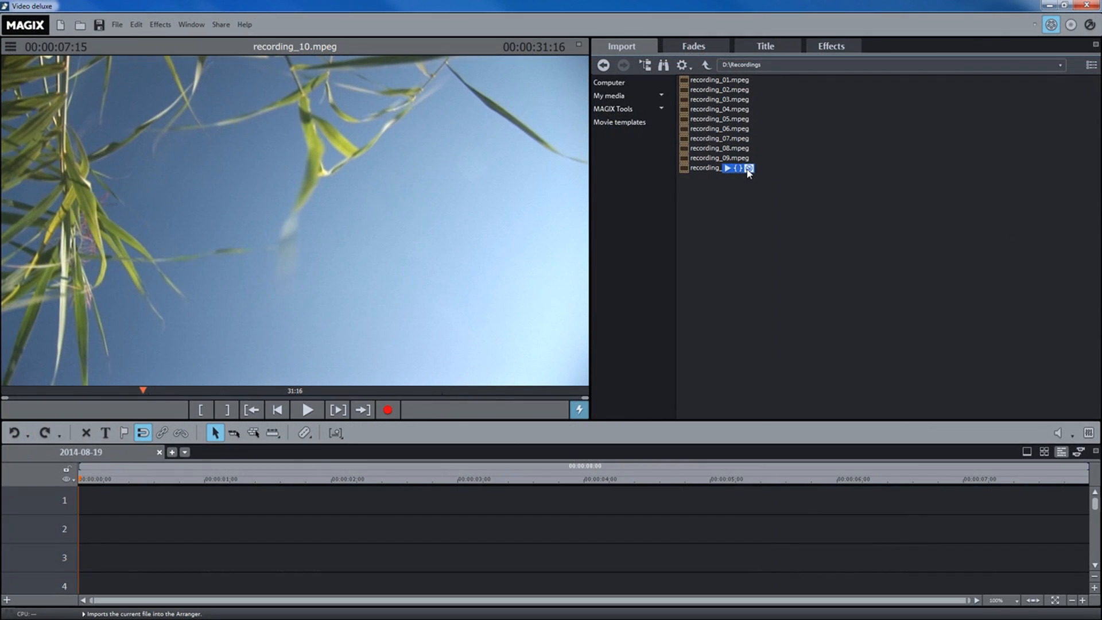
Step: Add recording_10.mpeg from the Recordings folder to track 1 of the arrangement
{"action": "left_click", "coordinate": [728, 169]}
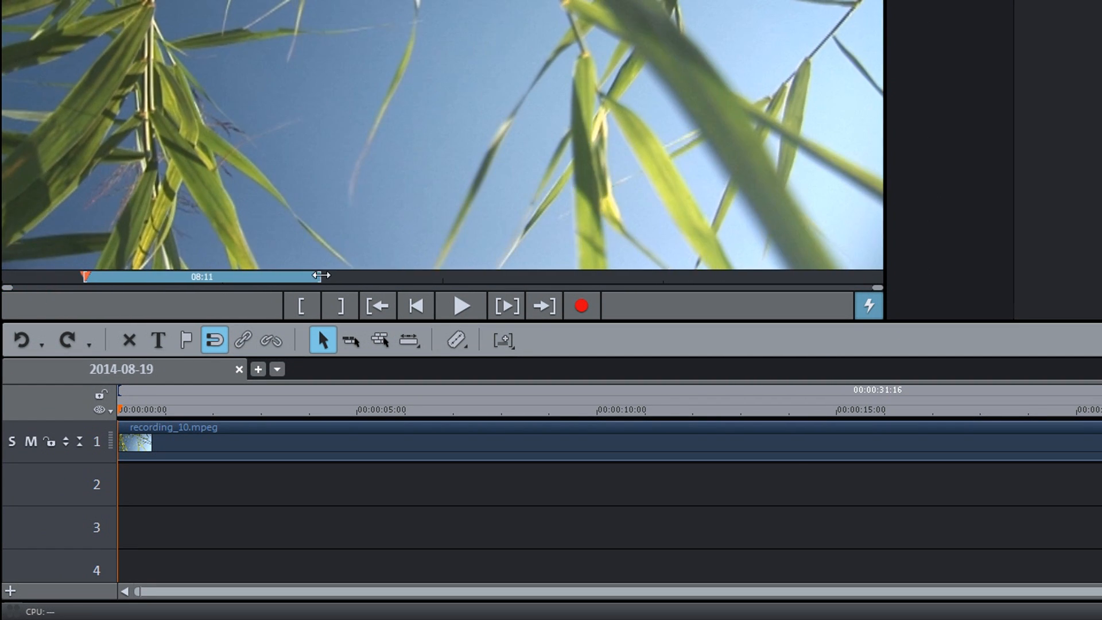
{"action": "mouse_move", "coordinate": [381, 262]}
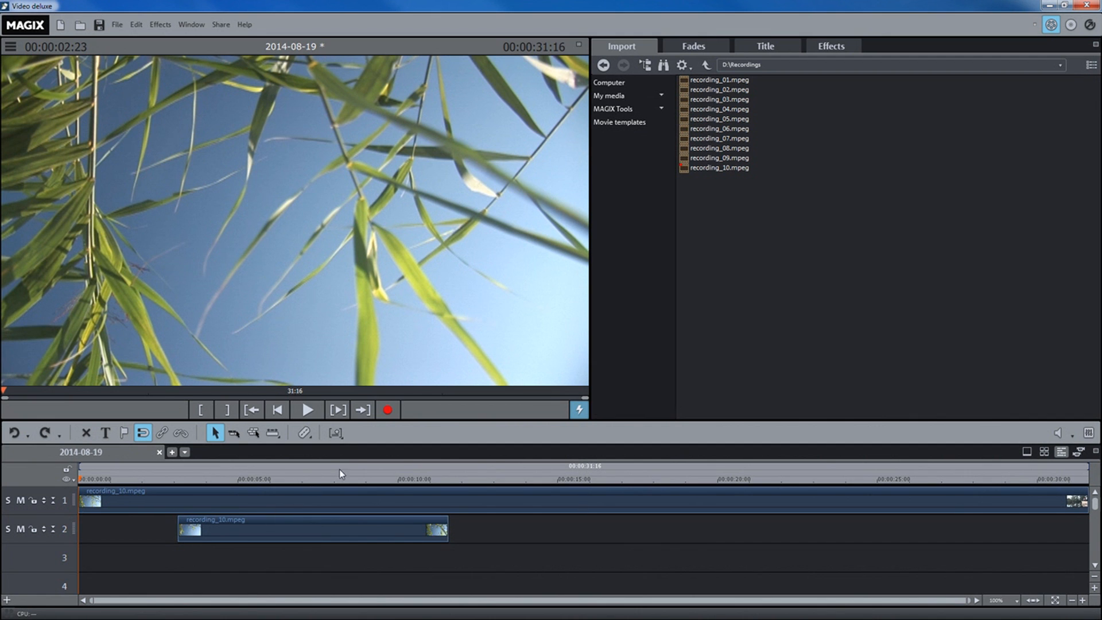
Step: Open the recording source selection dialog and check the camera sources, including HDV camera
{"action": "left_click", "coordinate": [387, 410]}
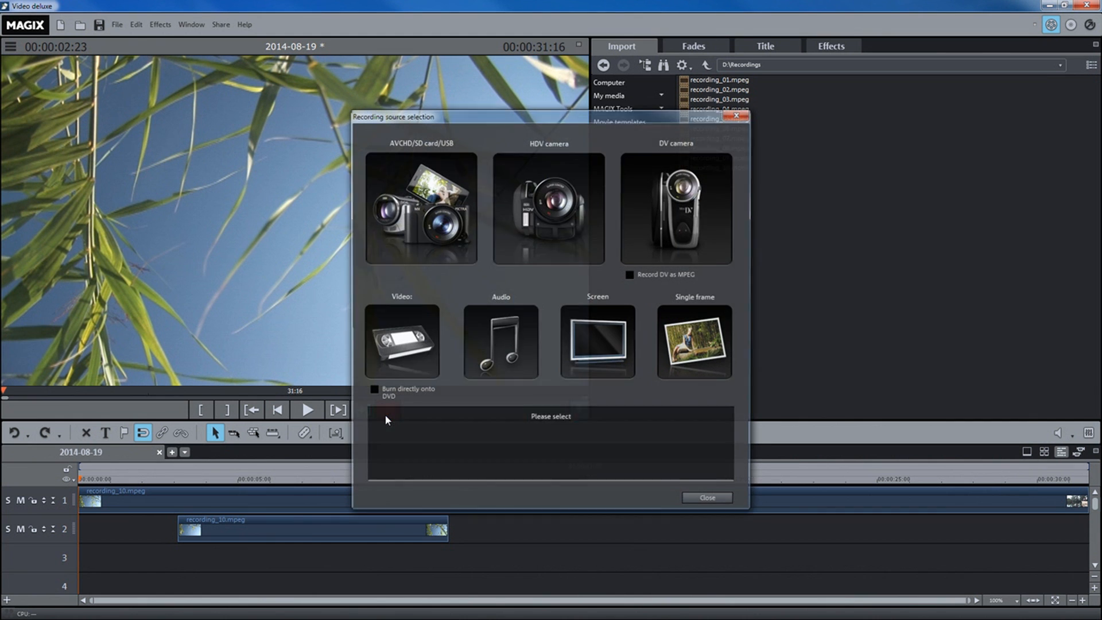
{"action": "left_click", "coordinate": [419, 209]}
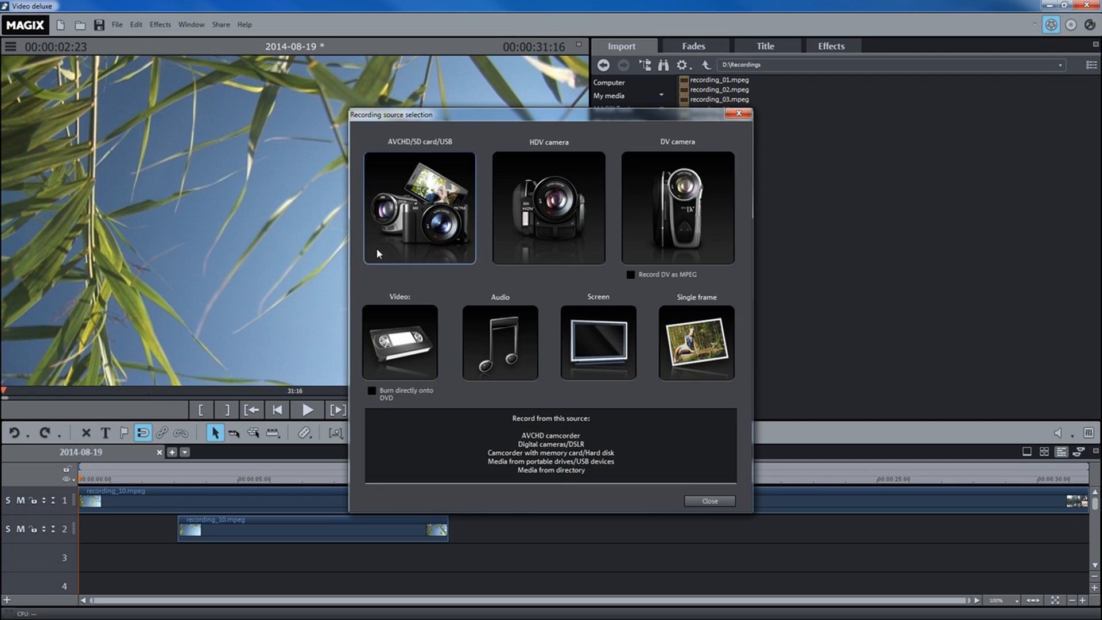
{"action": "mouse_move", "coordinate": [464, 262]}
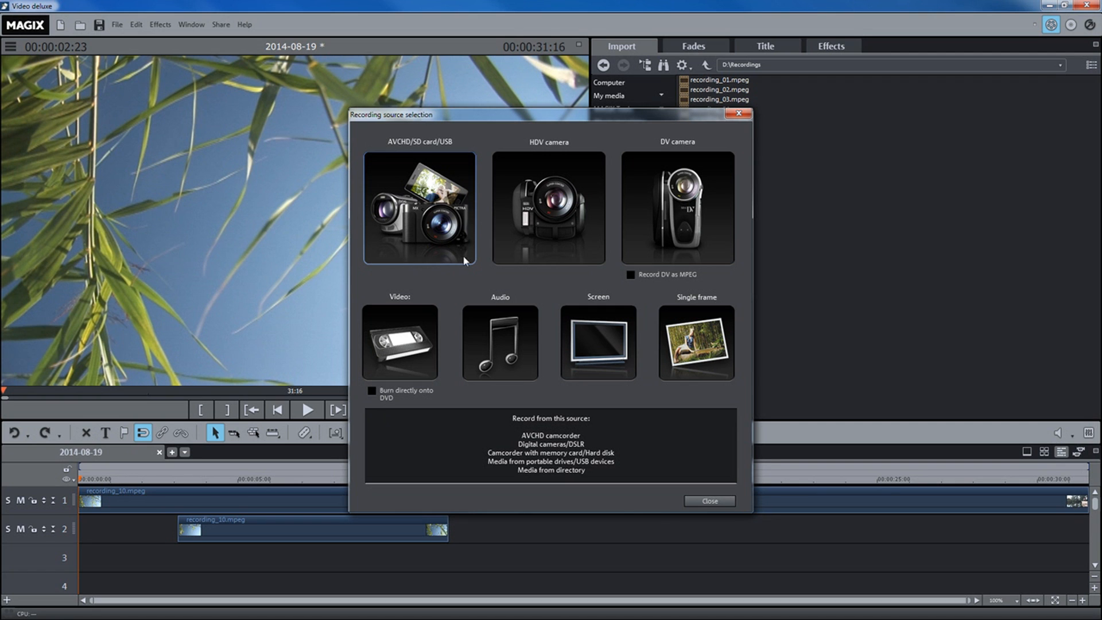
{"action": "left_click", "coordinate": [548, 209]}
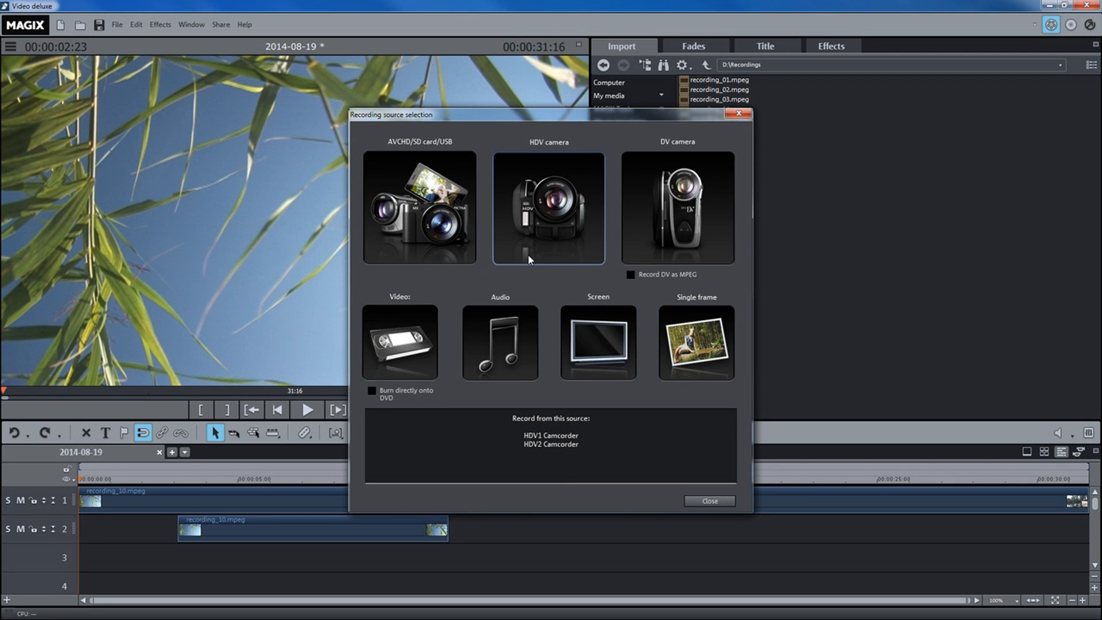
{"action": "left_click", "coordinate": [677, 209]}
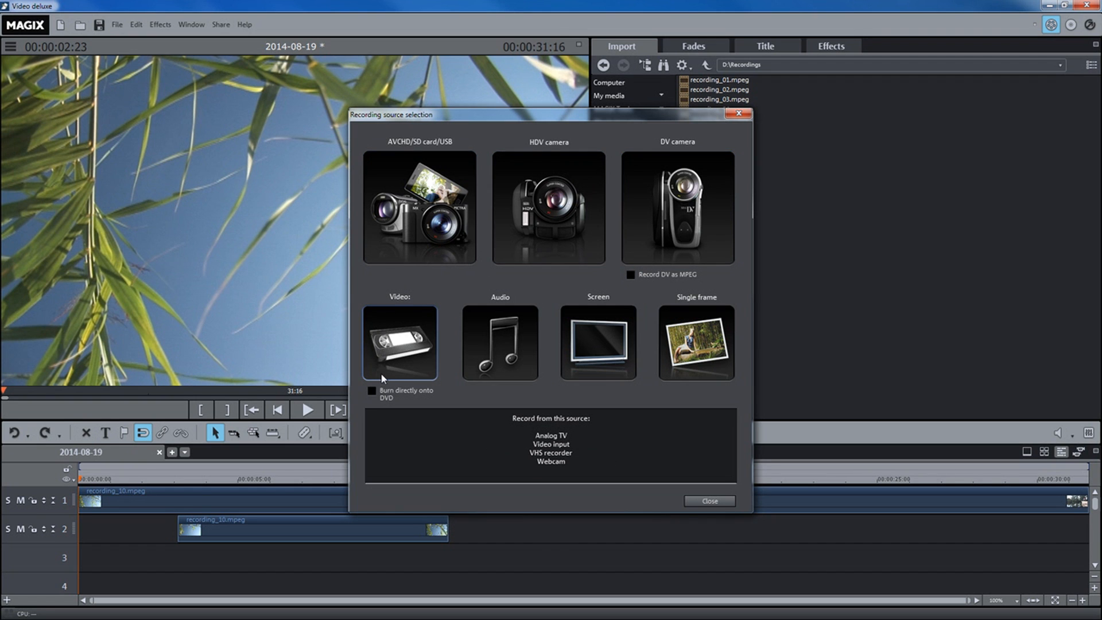
{"action": "mouse_move", "coordinate": [404, 378]}
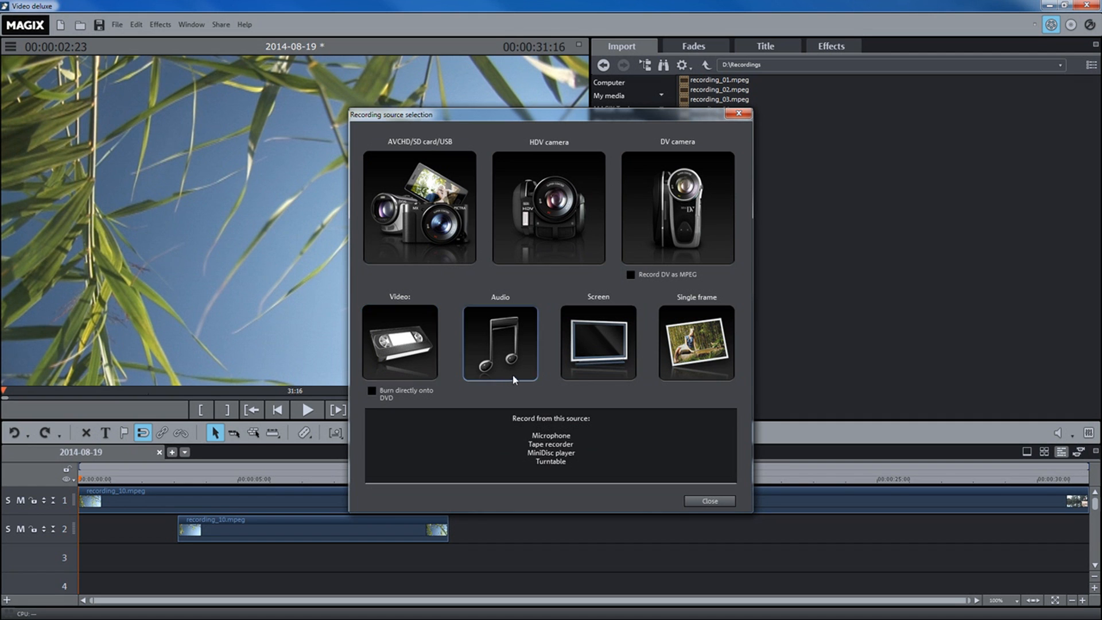
{"action": "mouse_move", "coordinate": [516, 378]}
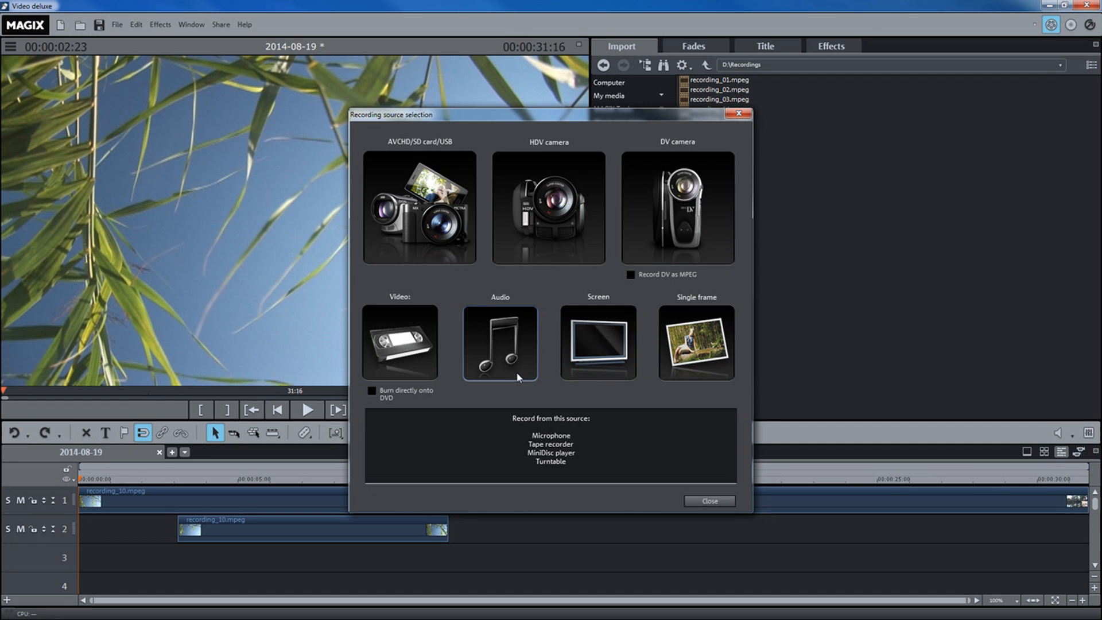
{"action": "left_click", "coordinate": [599, 344]}
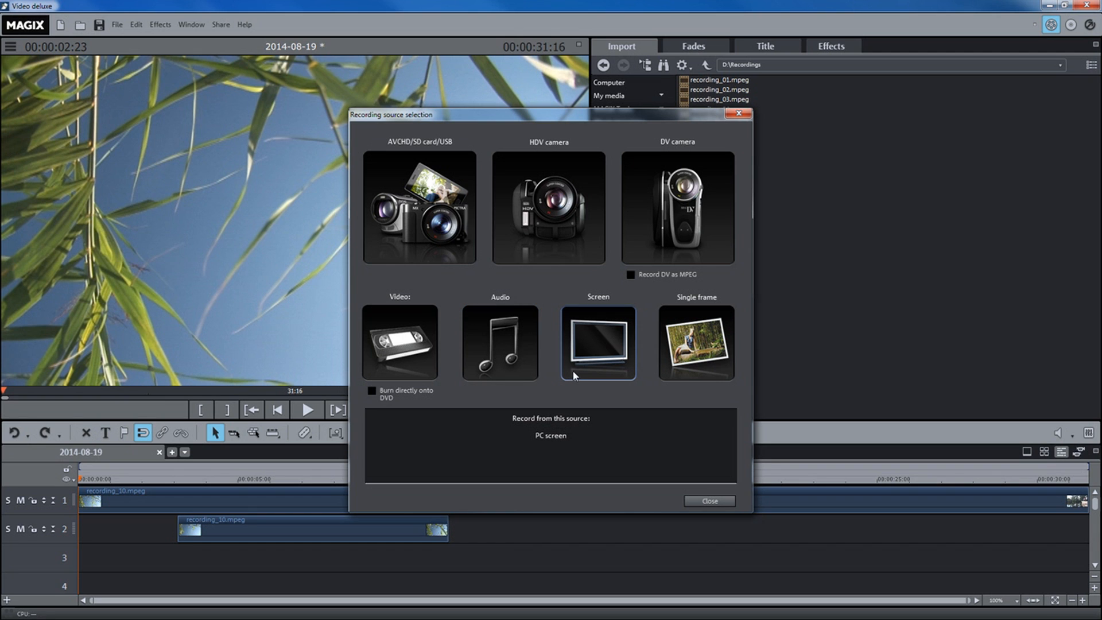
{"action": "mouse_move", "coordinate": [578, 377]}
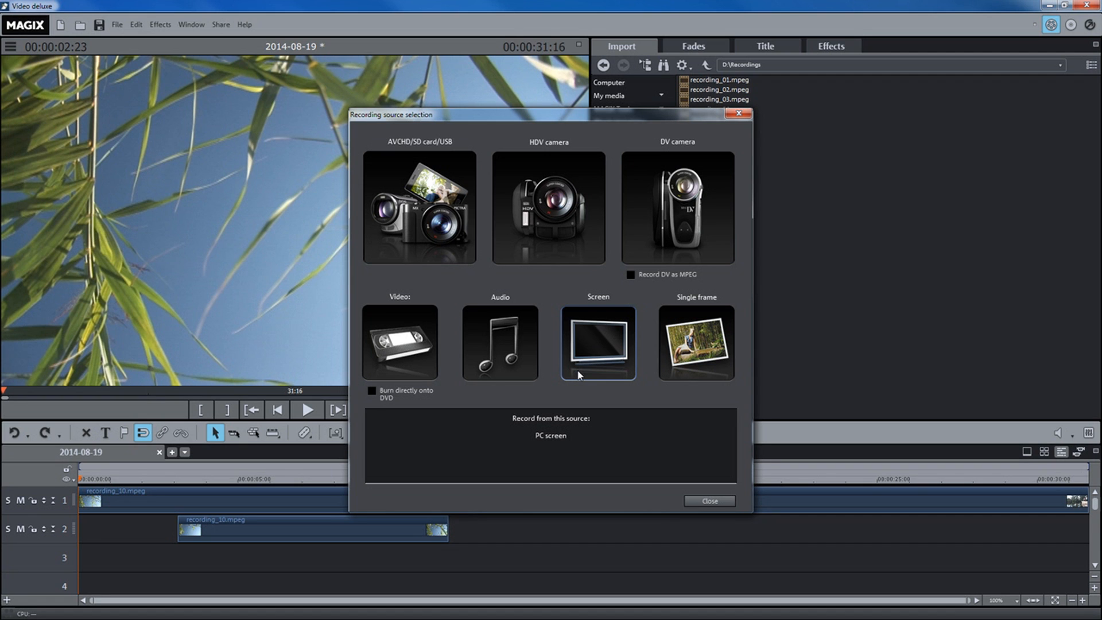
{"action": "mouse_move", "coordinate": [608, 379]}
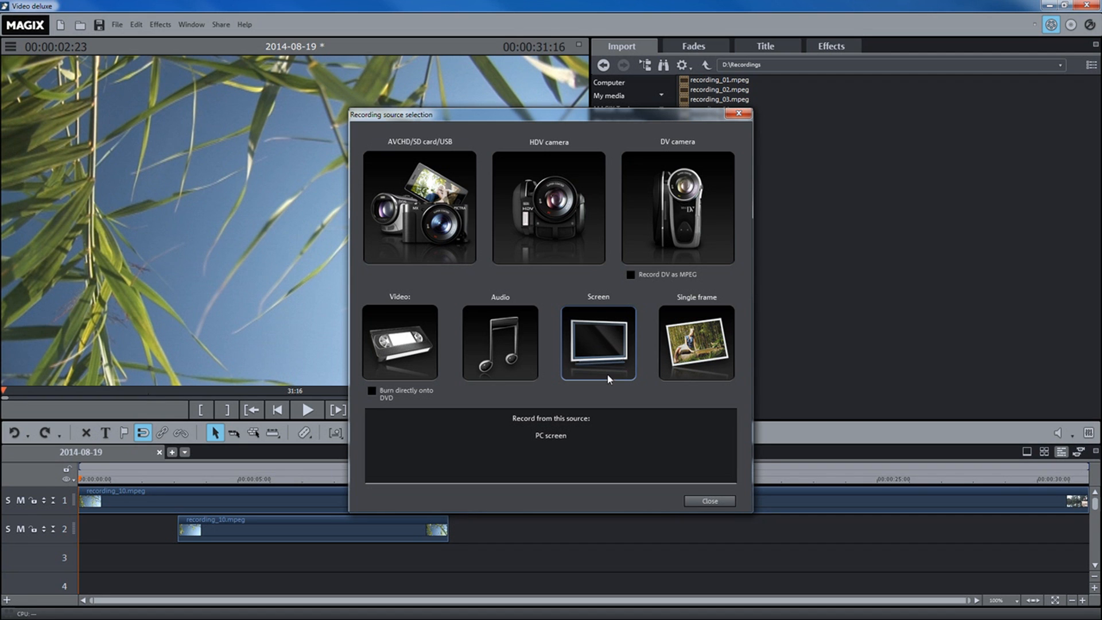
{"action": "left_click", "coordinate": [696, 344]}
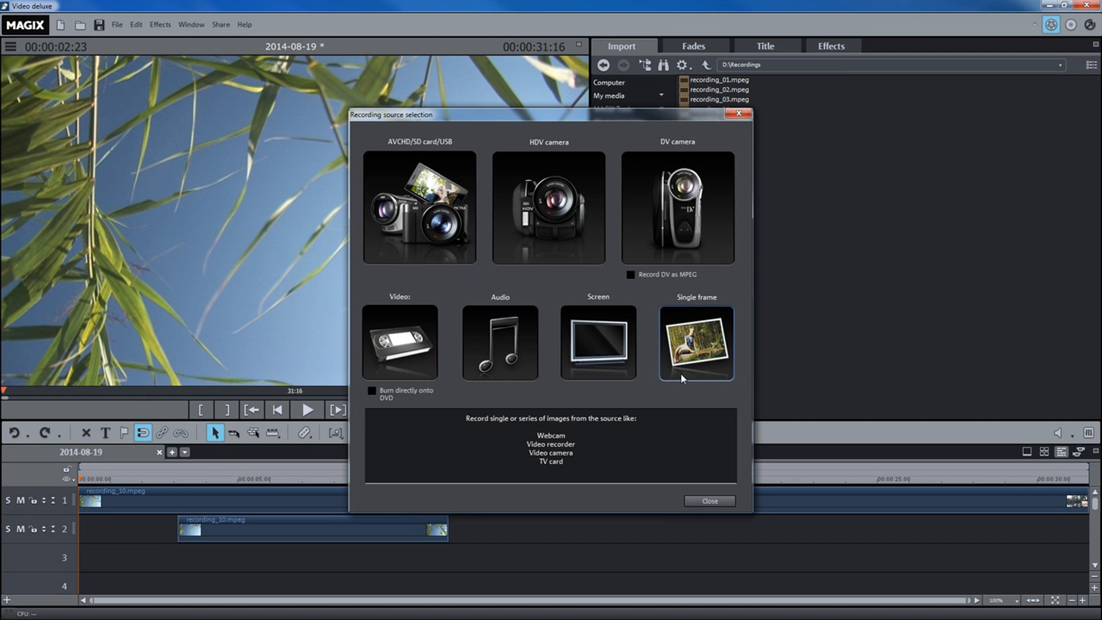